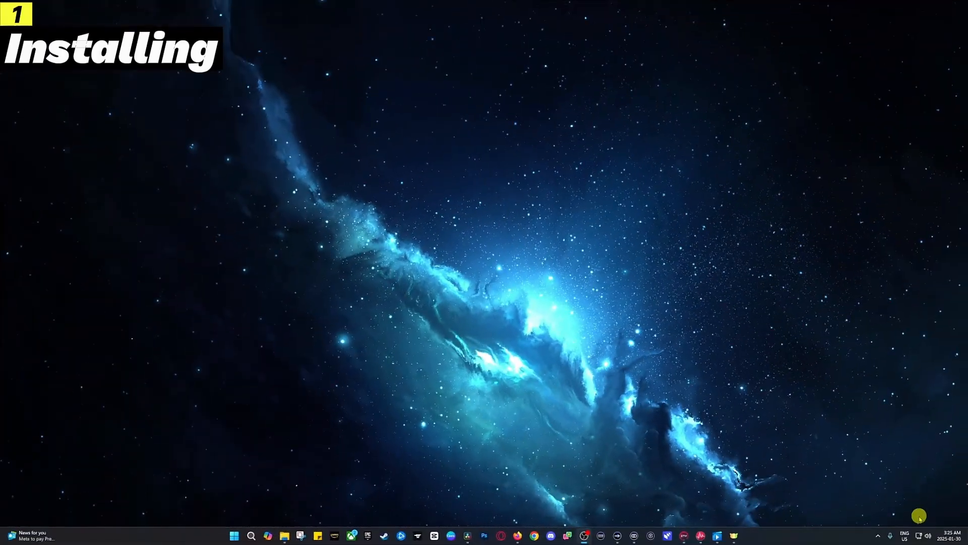
pyautogui.moveTo(927, 535)
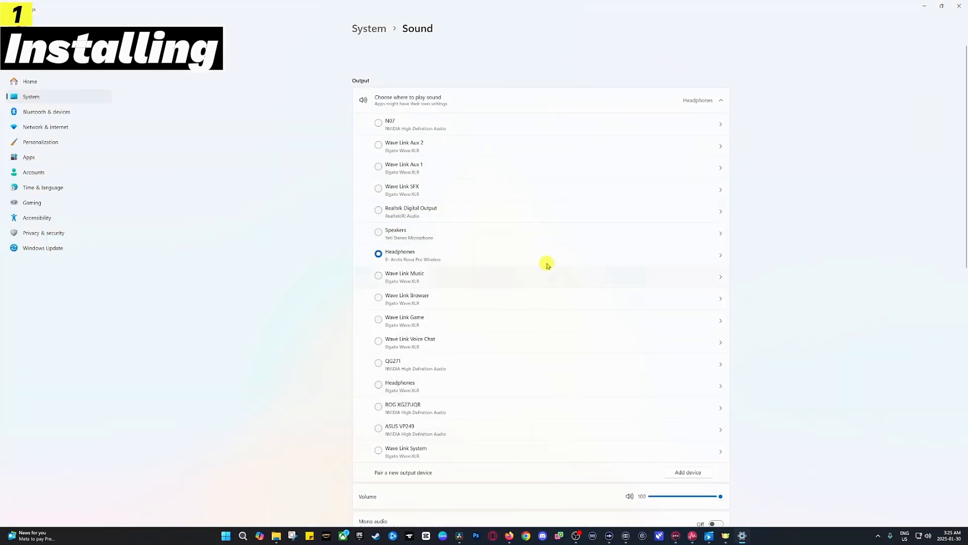
# Step: Scroll the Sound settings page down to the Input section and its volume slider
pyautogui.scroll(-3)
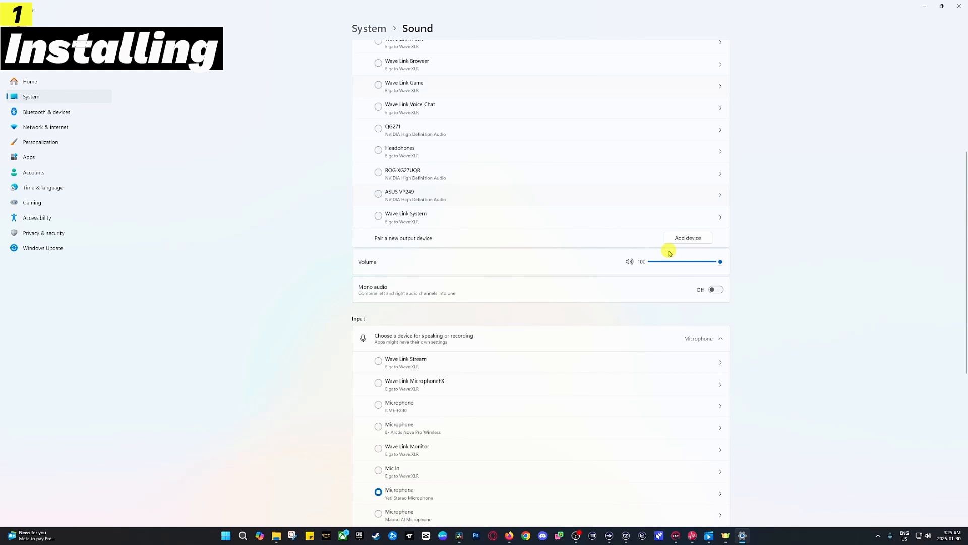
pyautogui.scroll(-3)
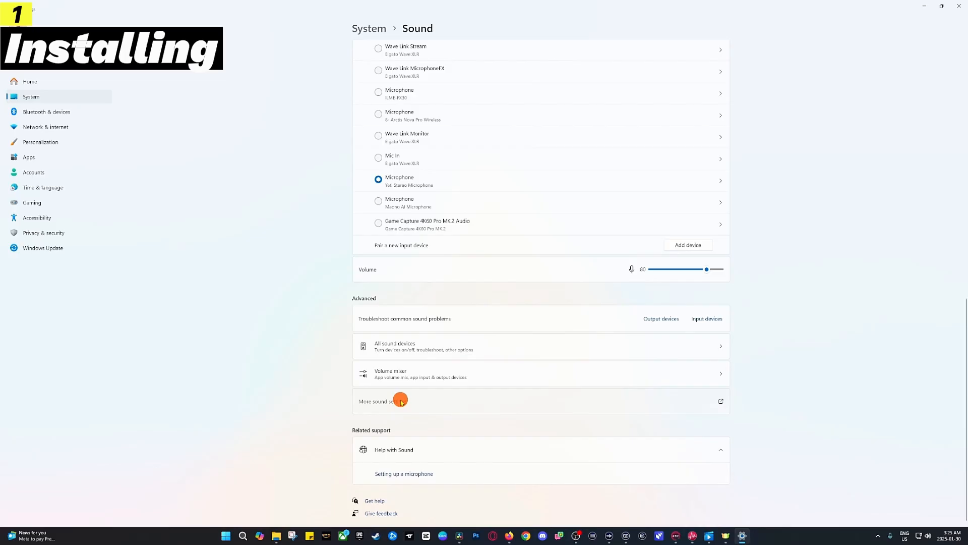
# Step: Open More sound settings and switch the Sound Control Panel to its Recording device list
pyautogui.click(382, 401)
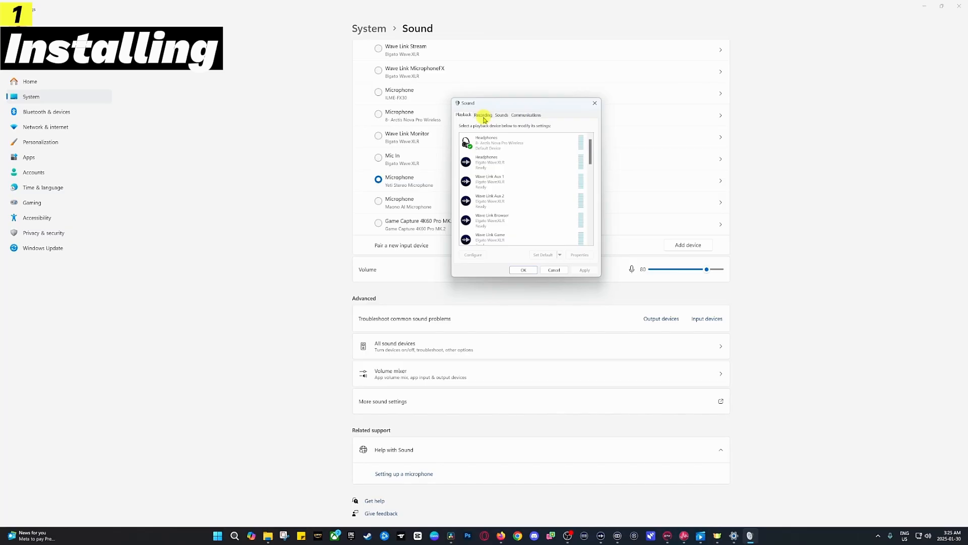
pyautogui.click(483, 115)
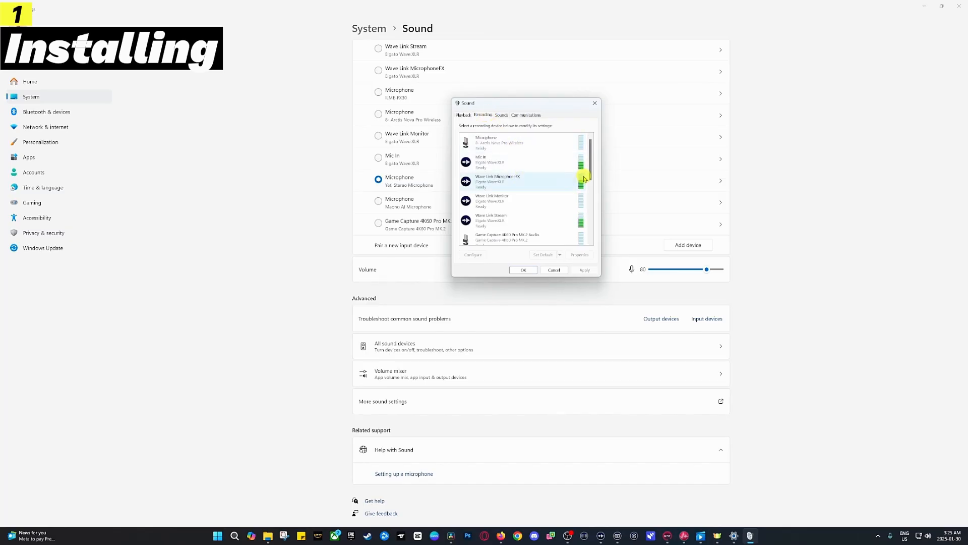
pyautogui.moveTo(549, 176)
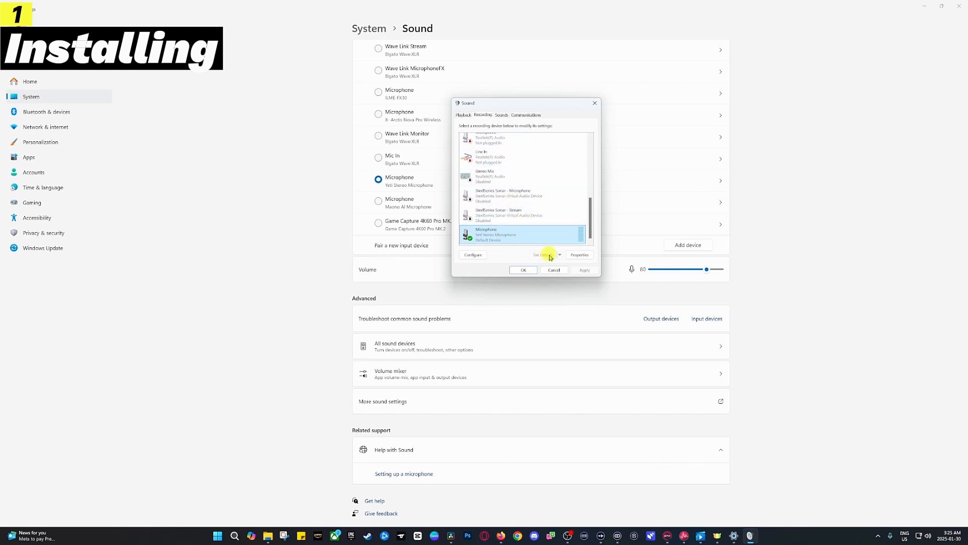
# Step: In the Yeti microphone's Properties, set the Levels slider to about 80
pyautogui.click(578, 255)
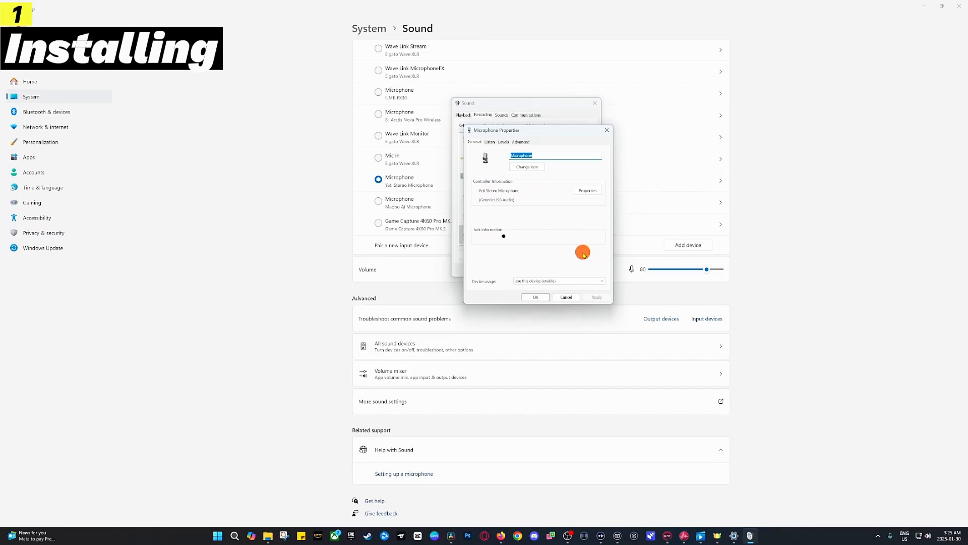
pyautogui.click(490, 141)
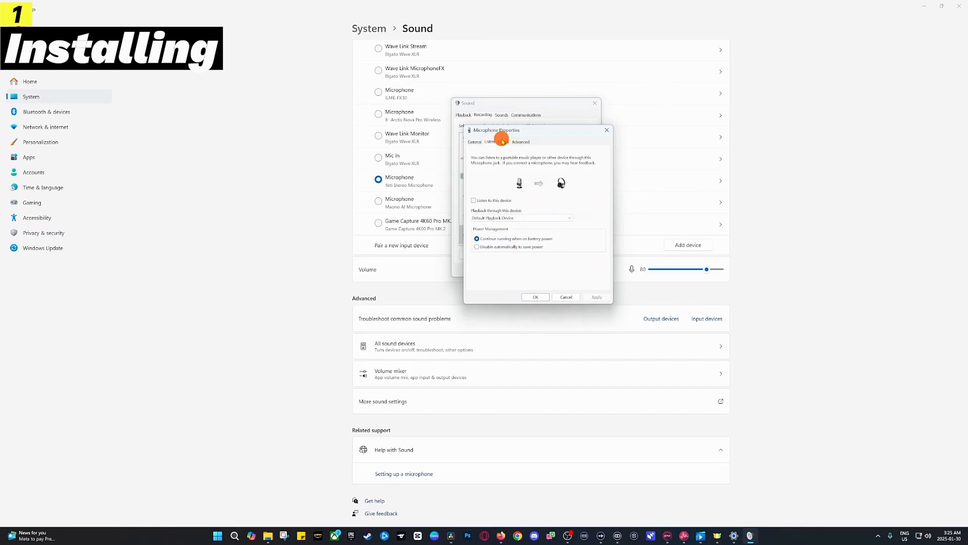
pyautogui.click(489, 142)
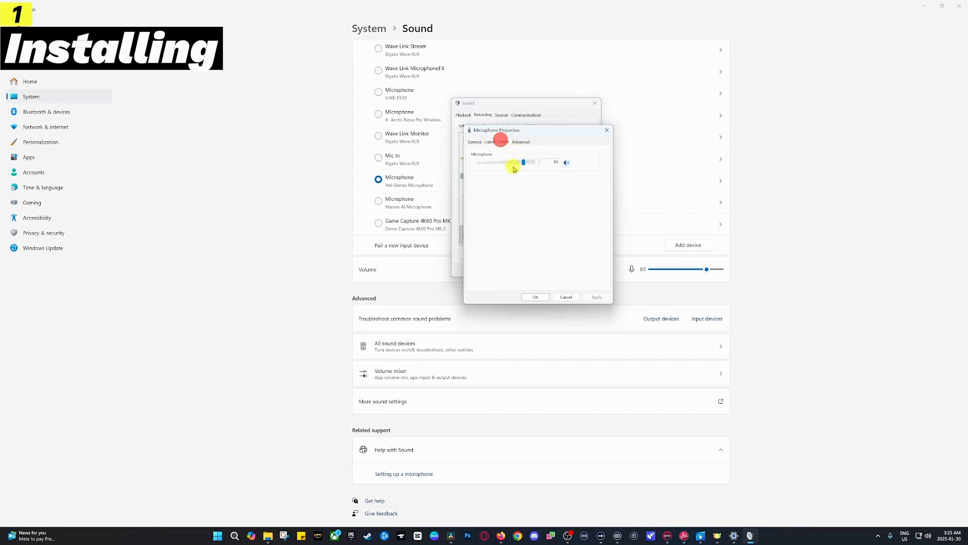
pyautogui.moveTo(523, 162); pyautogui.dragTo(523, 162)
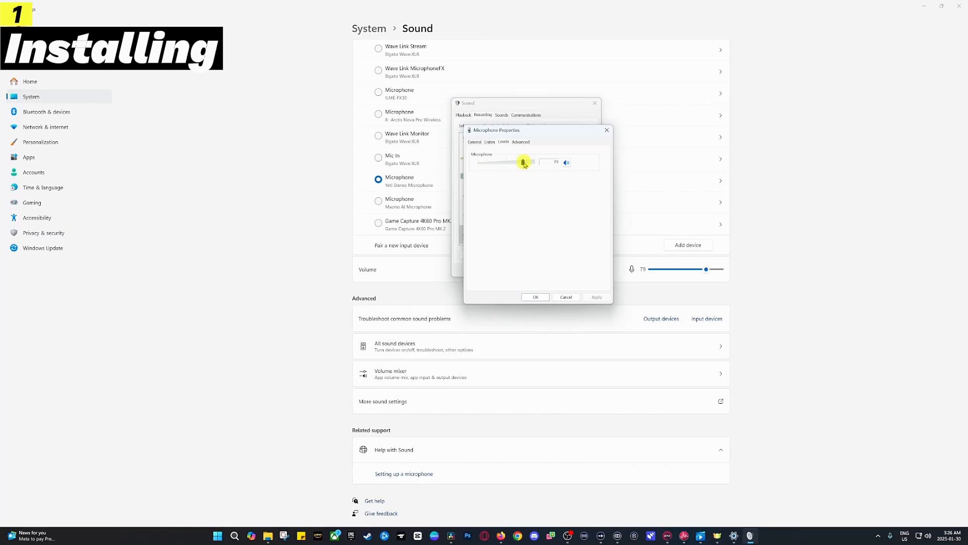
pyautogui.moveTo(523, 162); pyautogui.dragTo(525, 162)
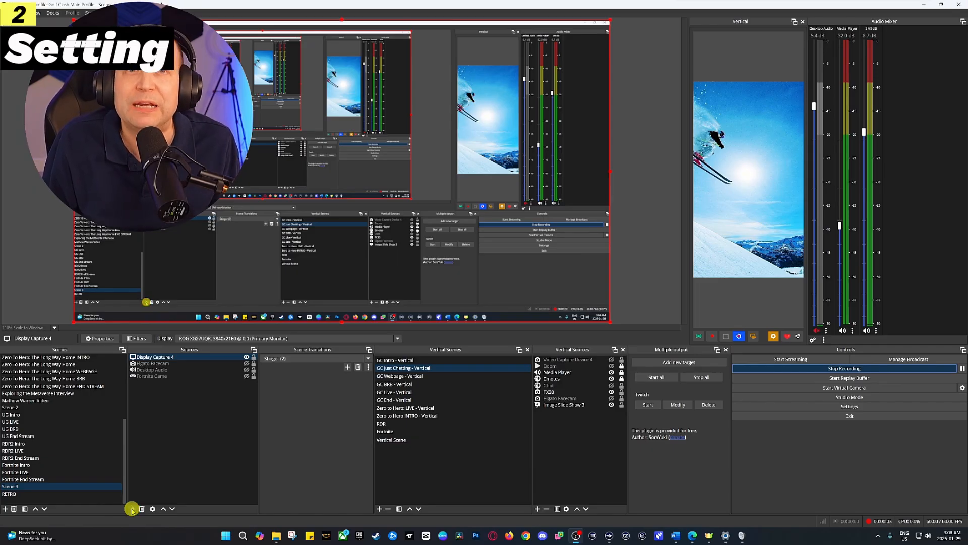
# Step: Add an Audio Input Capture source to Scene 3 named Blue Yeti
pyautogui.click(131, 509)
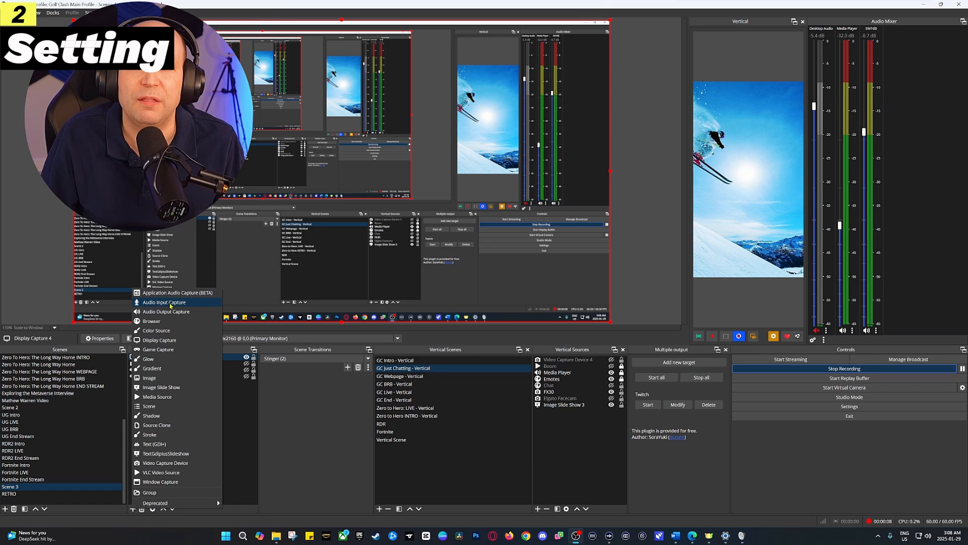
pyautogui.click(164, 302)
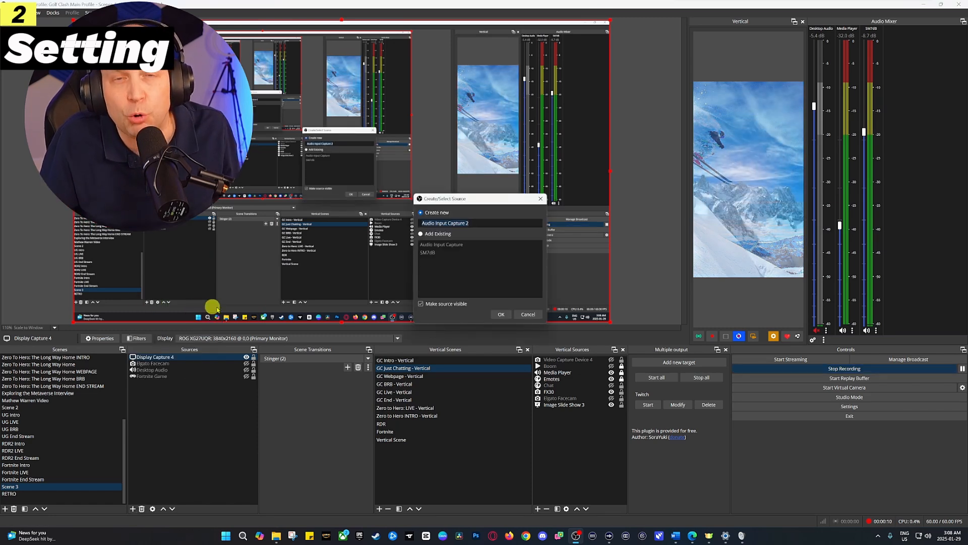
pyautogui.click(438, 234)
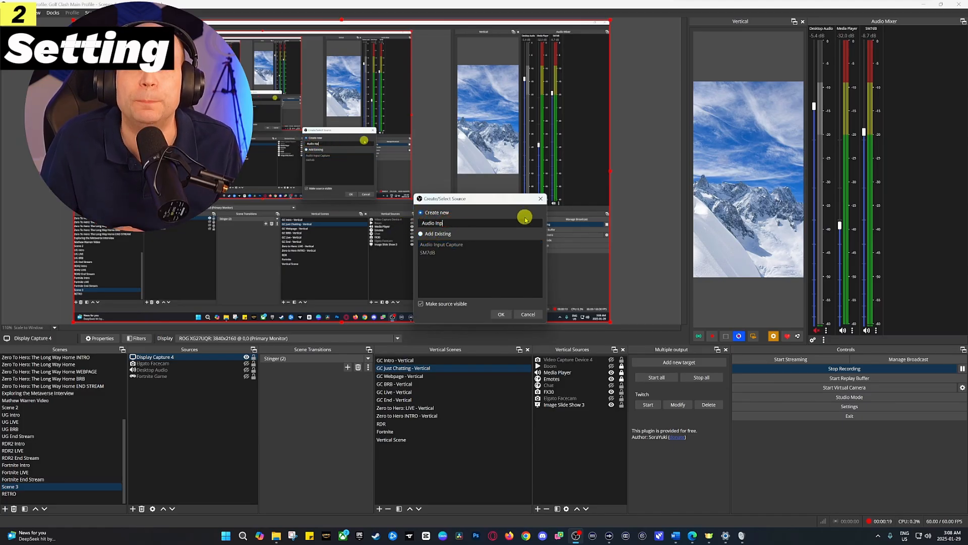
pyautogui.write('Blue Yeti')
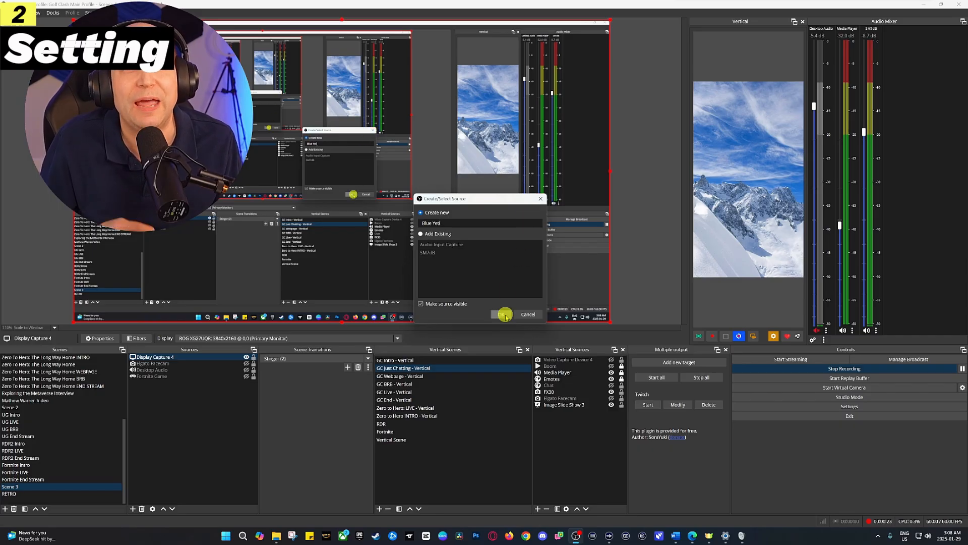
pyautogui.click(504, 315)
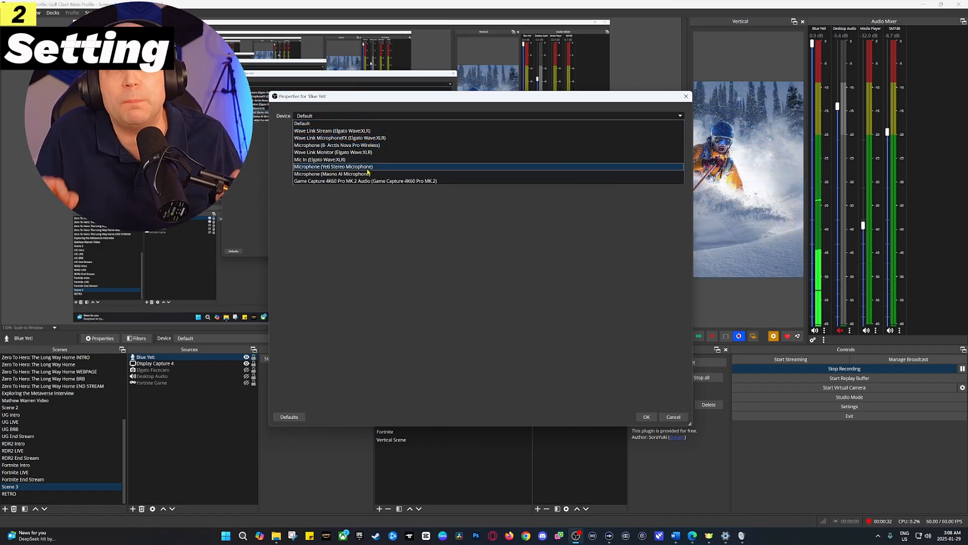
# Step: Set the Blue Yeti source's Device to Microphone (Yeti Stereo Microphone)
pyautogui.click(333, 166)
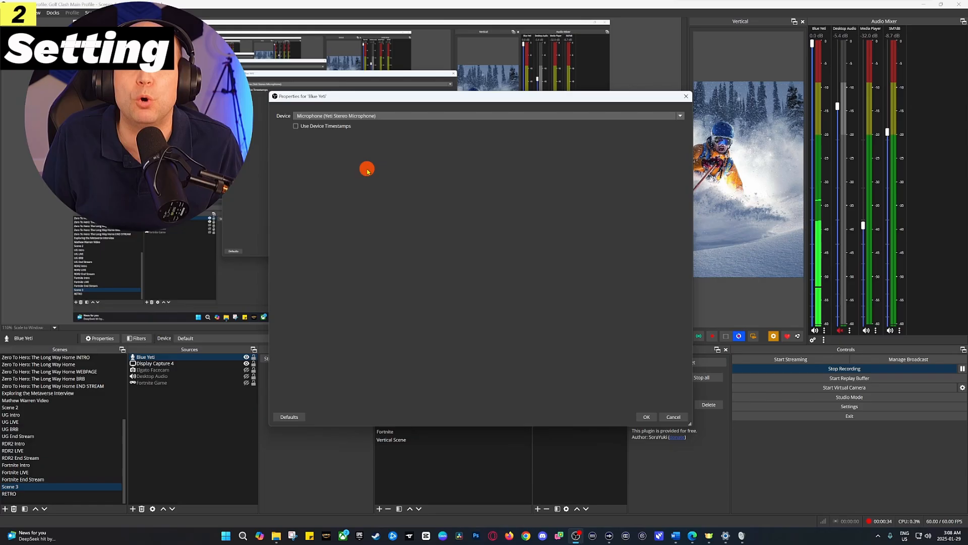
pyautogui.click(646, 416)
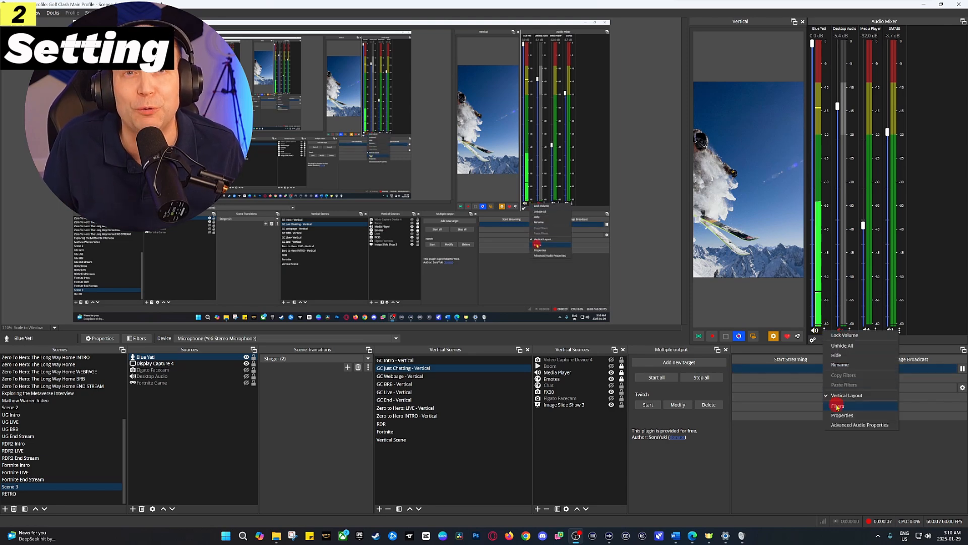
# Step: Add a Noise Suppression filter to Blue Yeti and choose its Method
pyautogui.click(838, 405)
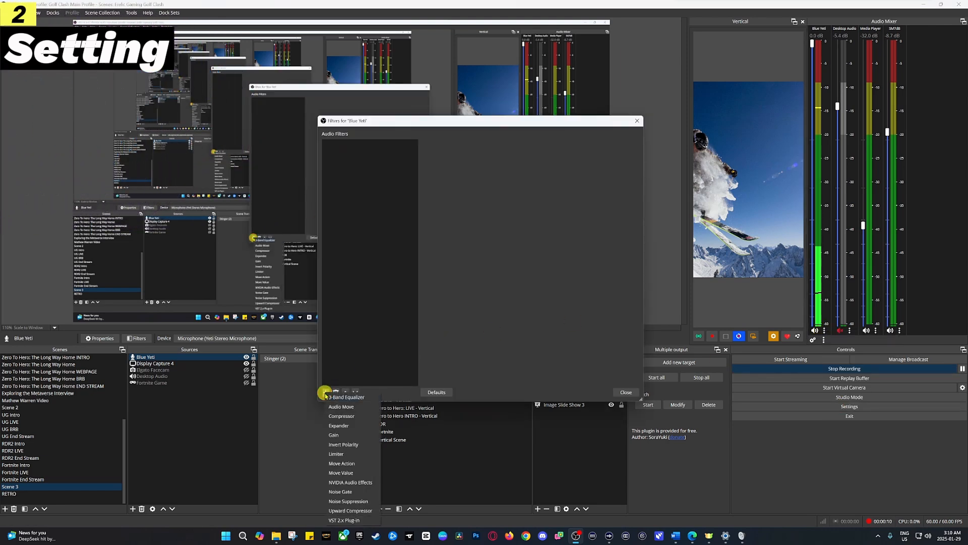
pyautogui.moveTo(349, 501)
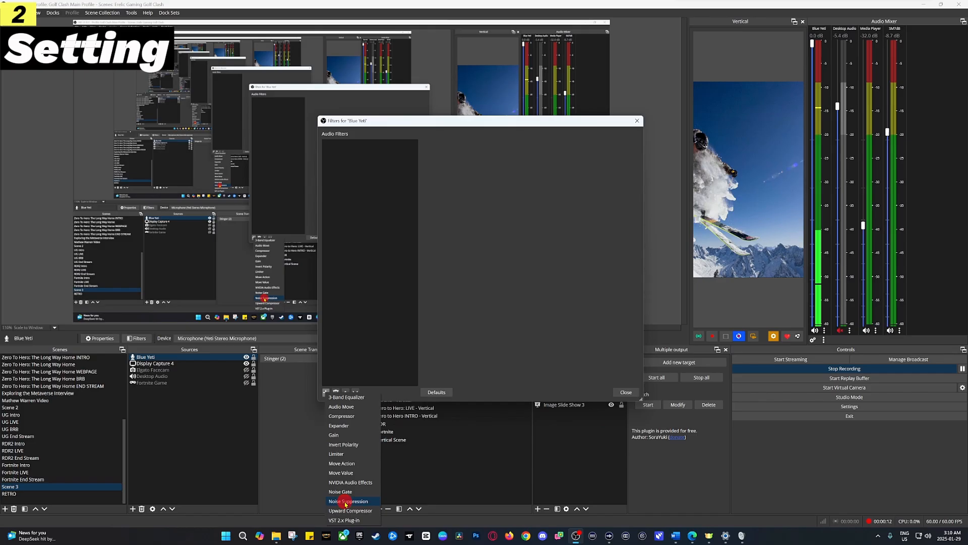
pyautogui.click(349, 500)
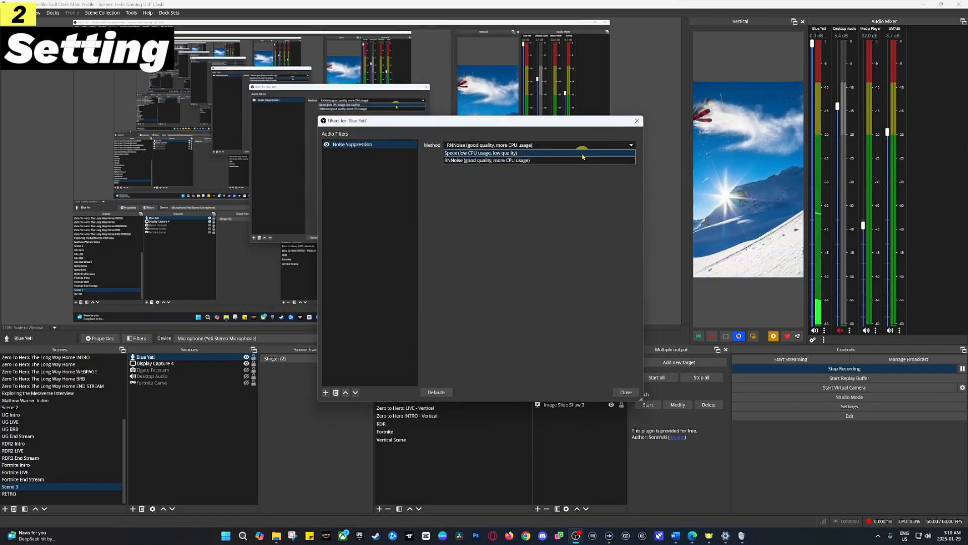
pyautogui.click(625, 392)
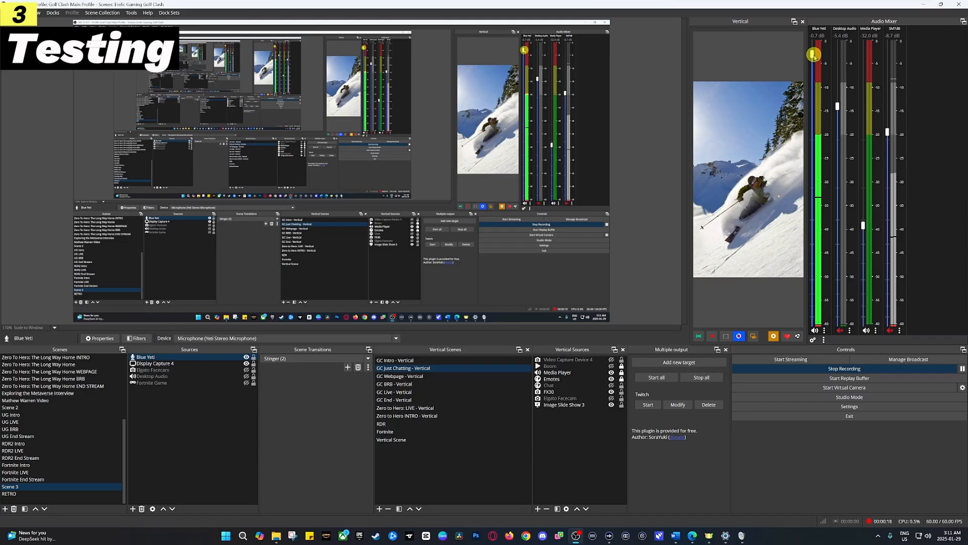
# Step: Drag the Blue Yeti mixer fader down to about -3 dB
pyautogui.moveTo(814, 55); pyautogui.dragTo(814, 83)
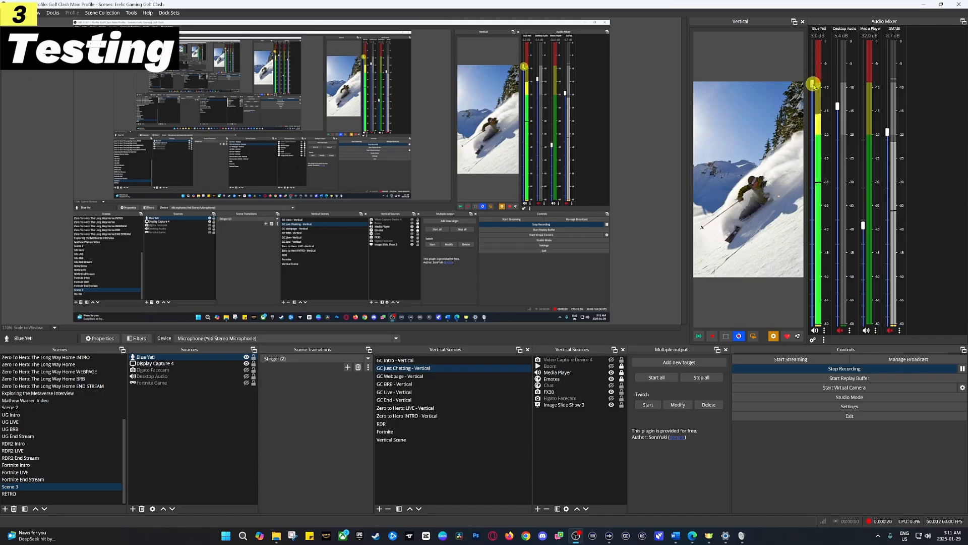